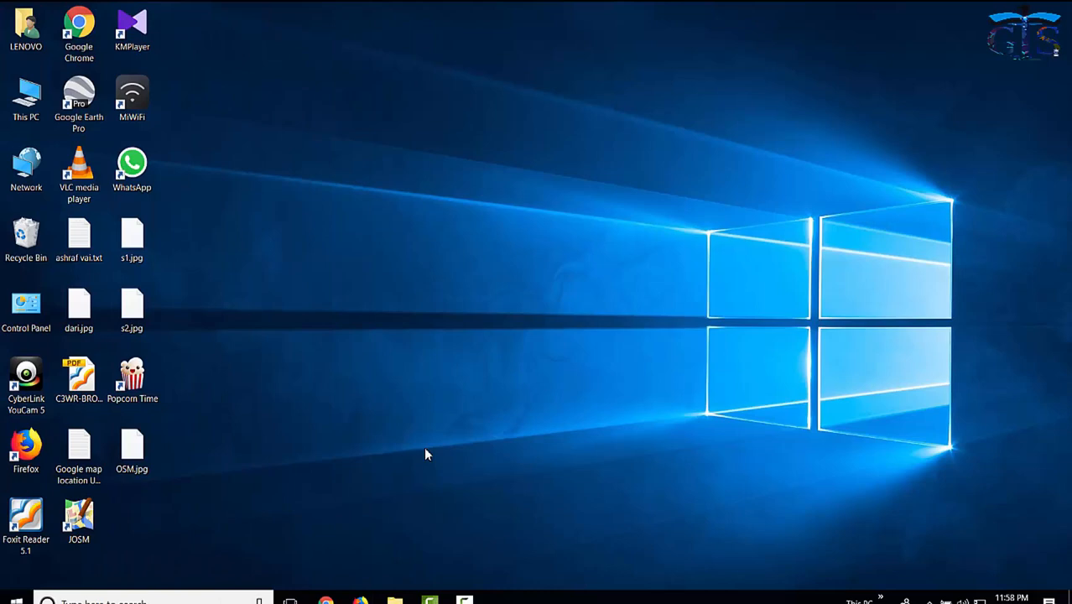
pyautogui.moveTo(421, 451)
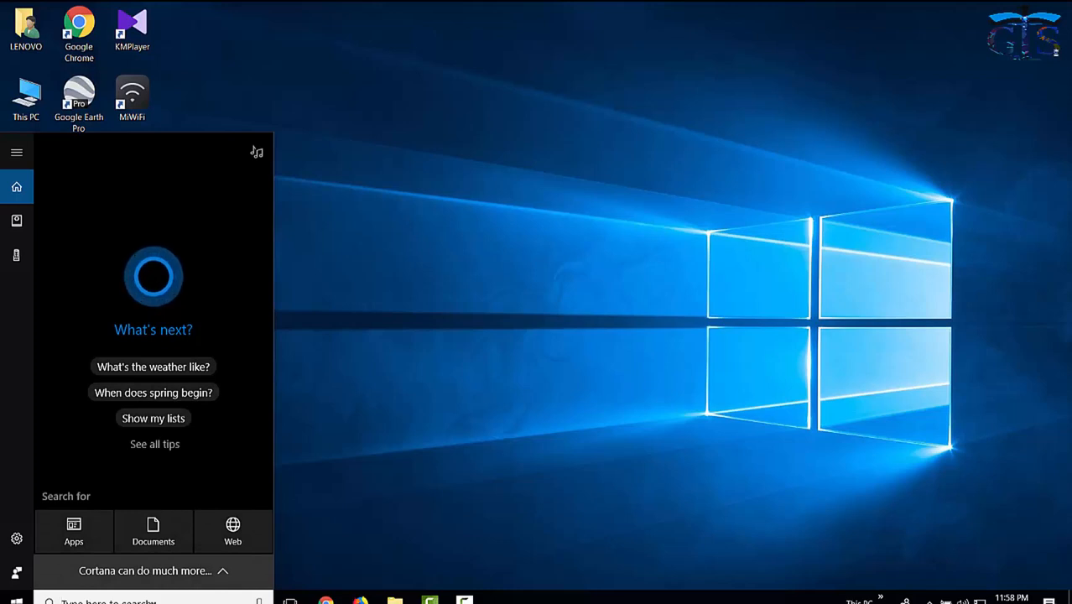
# Step: Search Windows for 'Arcgl' and launch ArcGlobe 10.1 from the results
pyautogui.write('Arc')
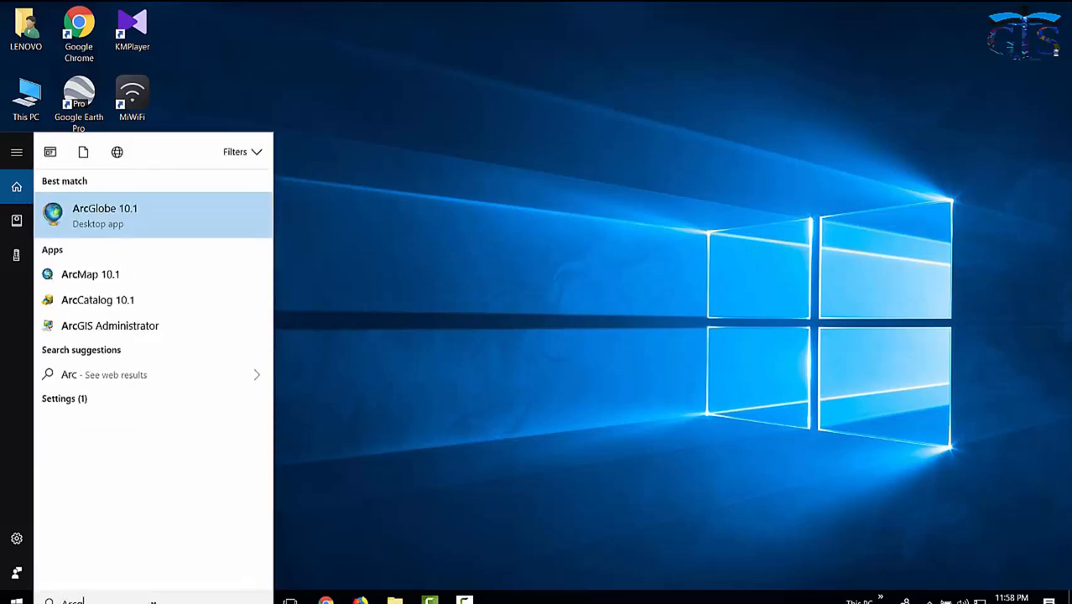
pyautogui.write('gl')
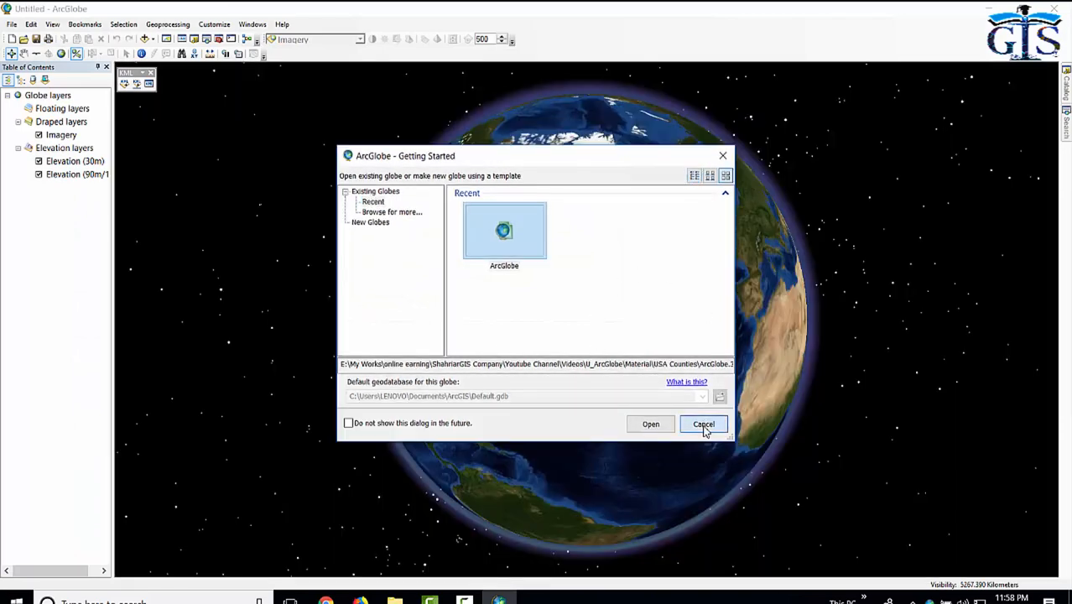
# Step: Cancel the Getting Started dialog, zoom in, and rotate the globe to centre North America
pyautogui.click(703, 424)
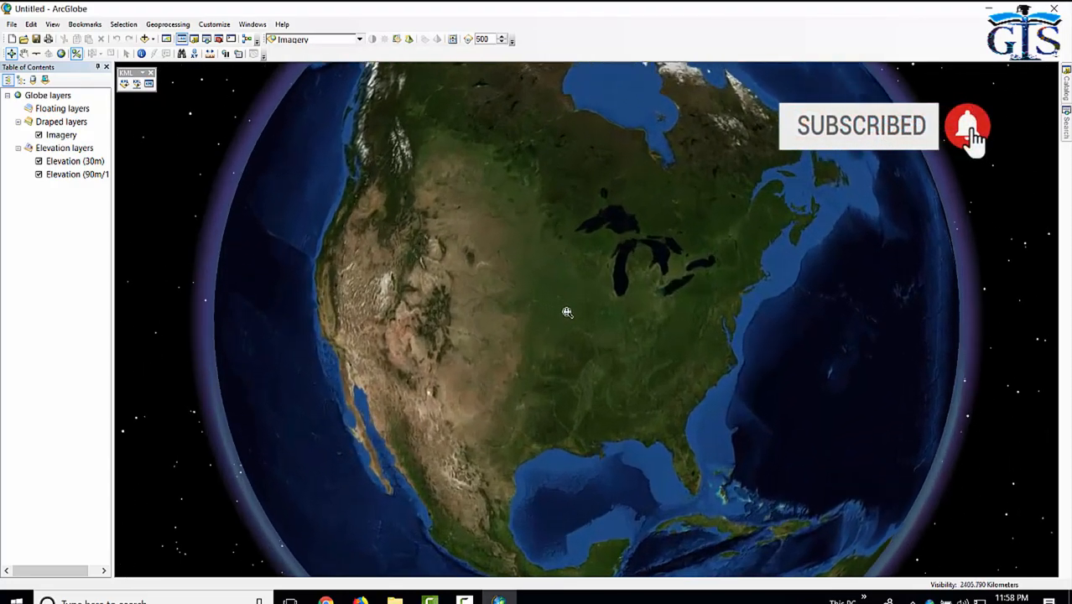
pyautogui.scroll(-3)
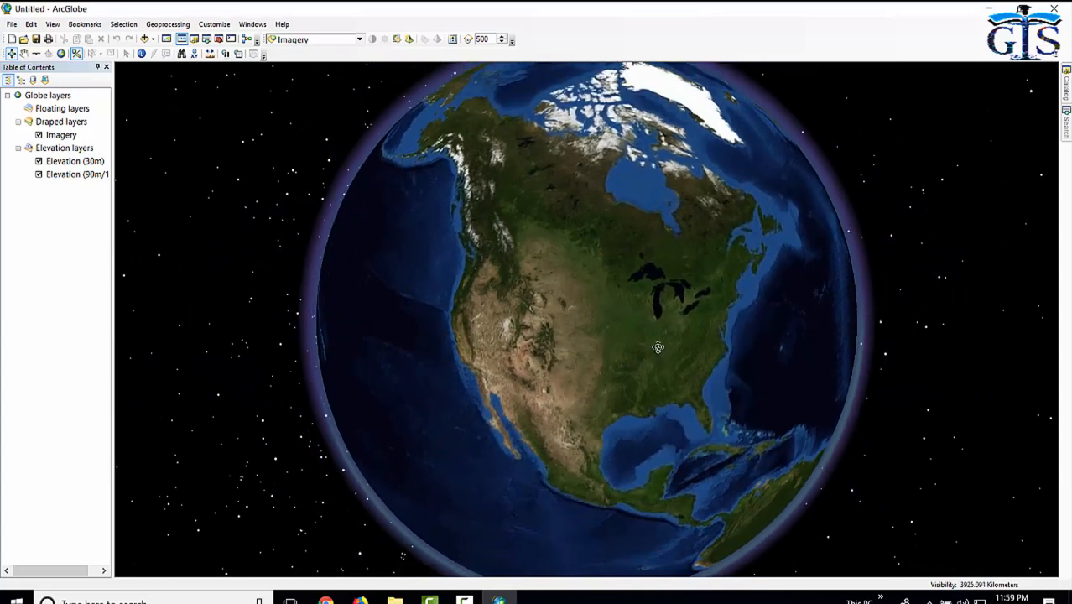
pyautogui.moveTo(659, 347); pyautogui.dragTo(413, 298)
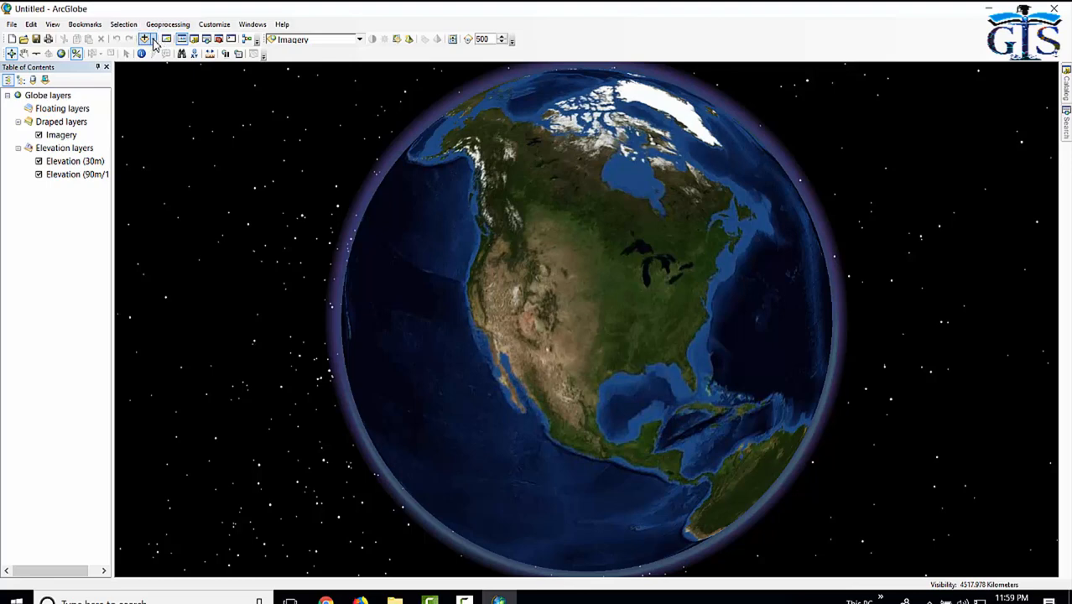
# Step: Add the OpenStreetMap basemap from the Add Basemap gallery
pyautogui.click(145, 39)
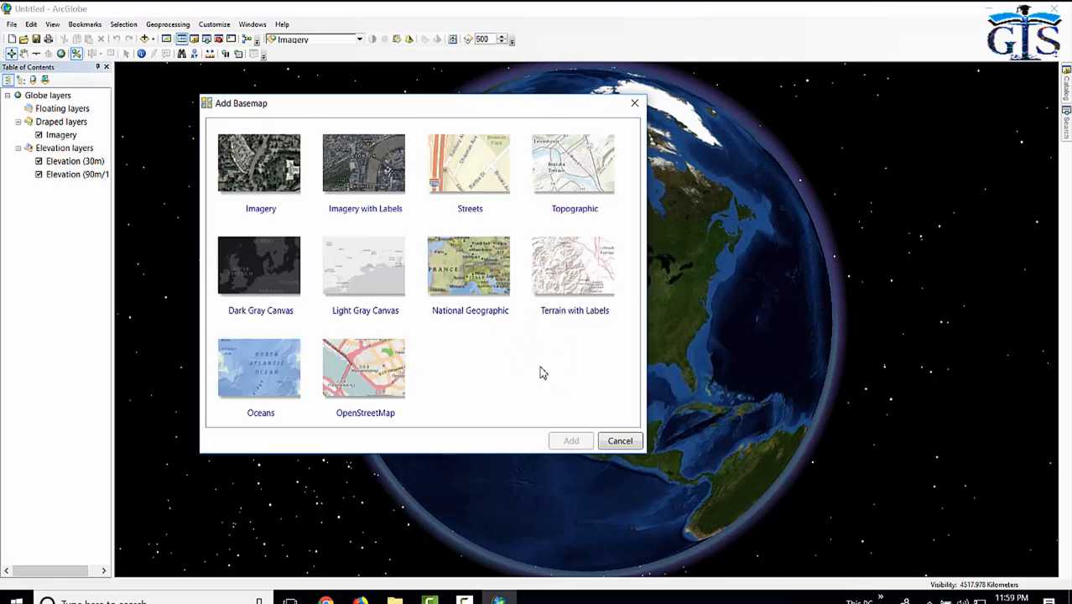
pyautogui.click(364, 369)
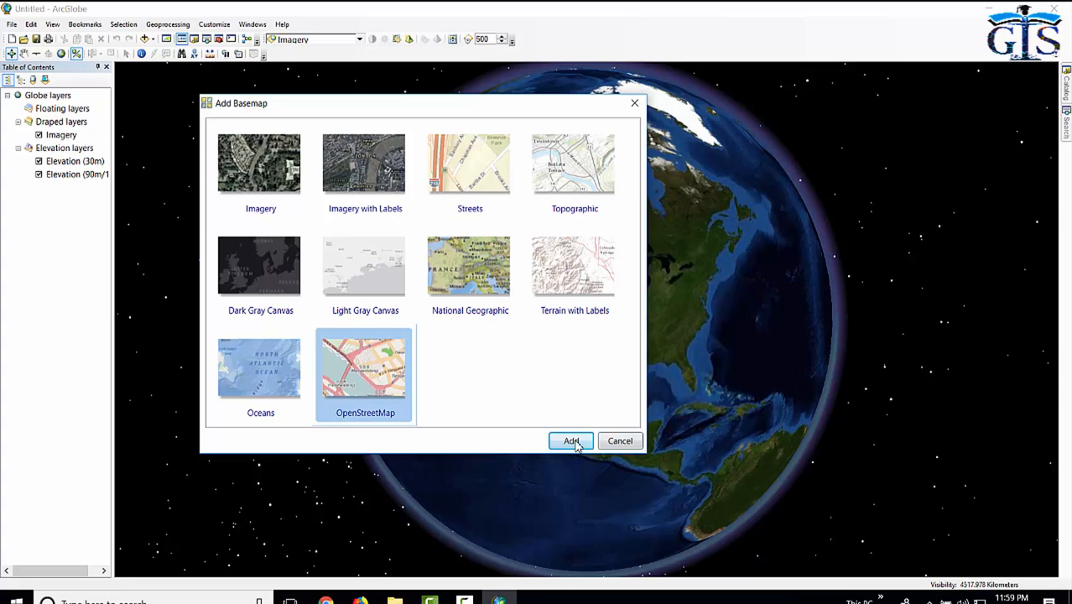
pyautogui.click(571, 440)
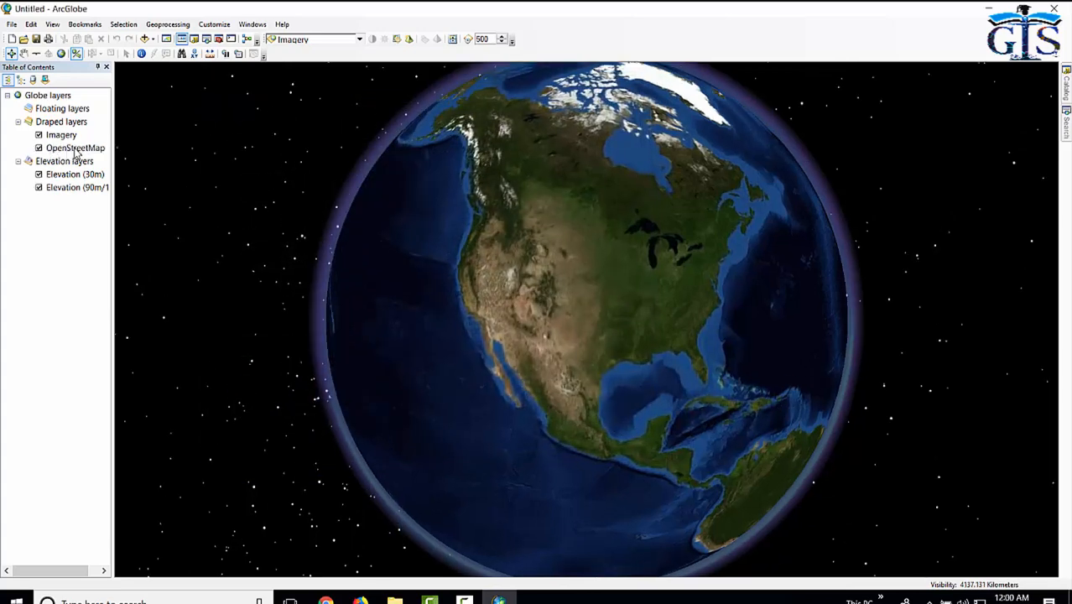
# Step: Turn off Imagery, move OpenStreetMap above it, then switch Imagery back on
pyautogui.click(75, 148)
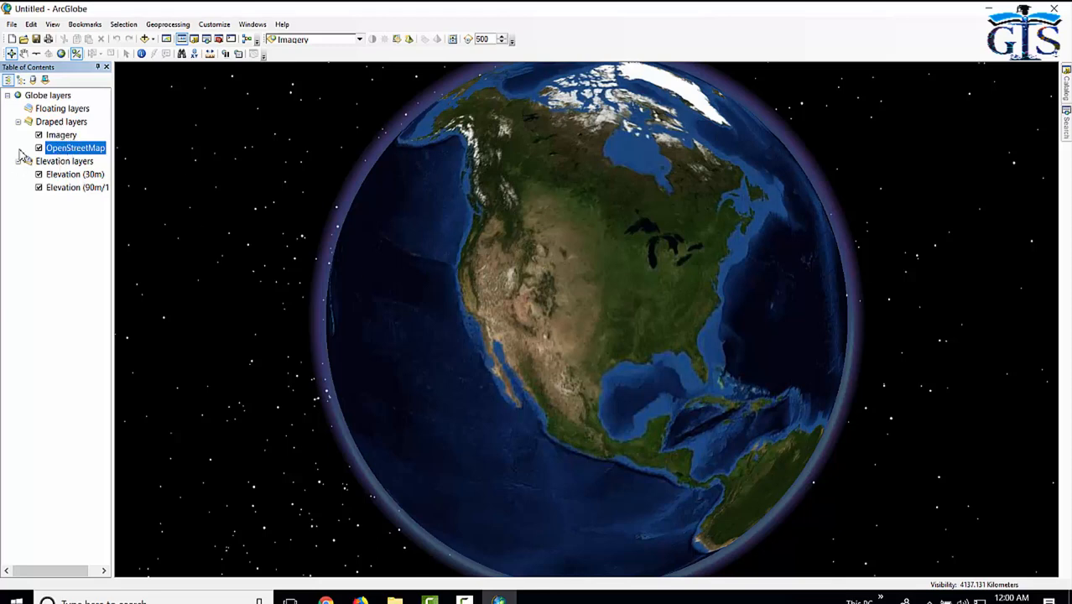
pyautogui.click(61, 135)
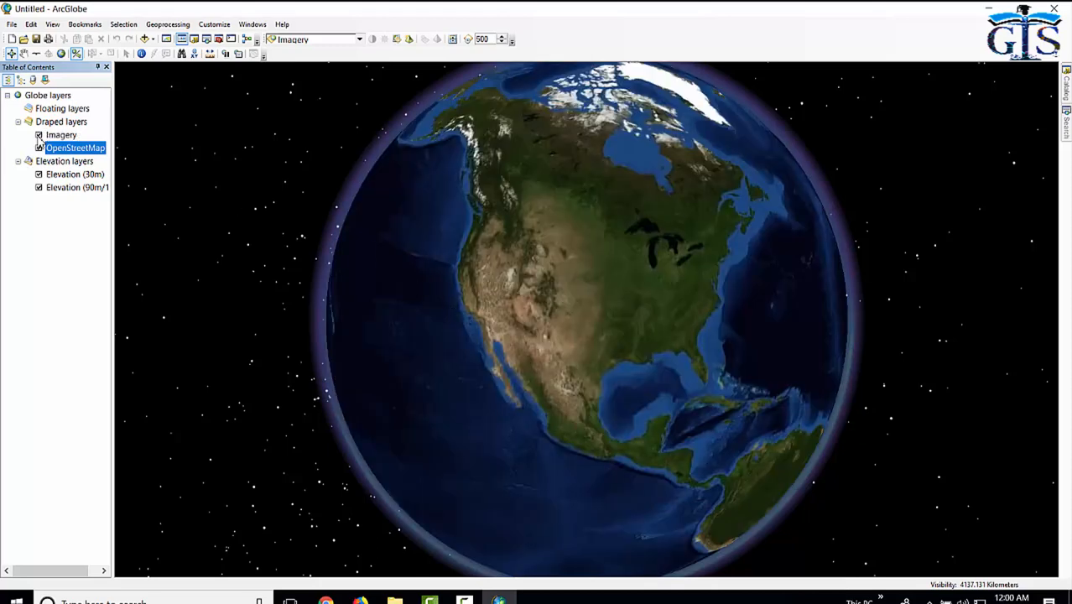
pyautogui.click(39, 135)
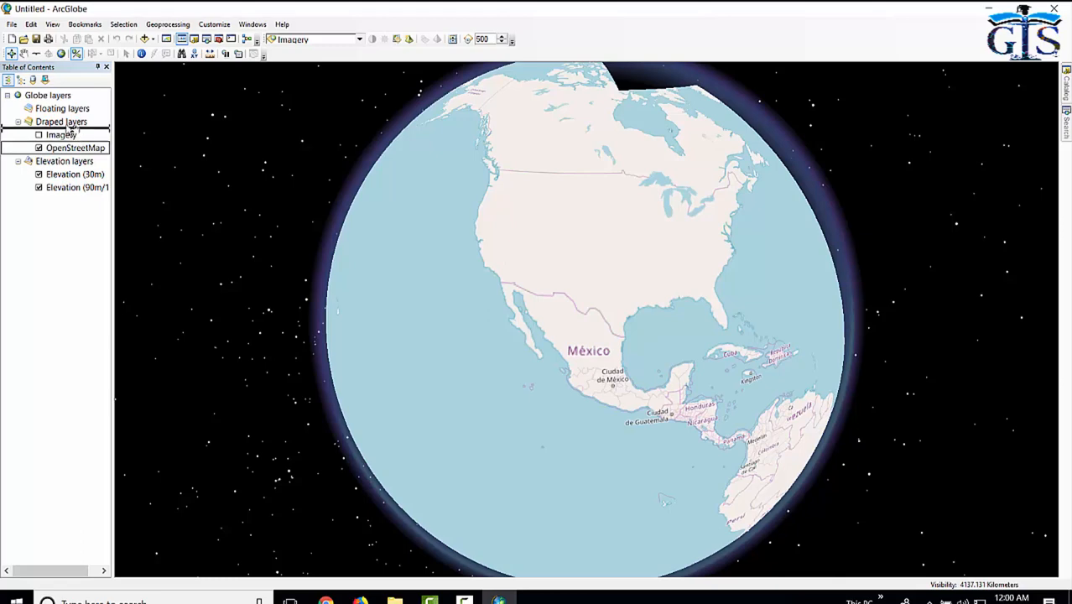
pyautogui.moveTo(76, 148); pyautogui.dragTo(75, 135)
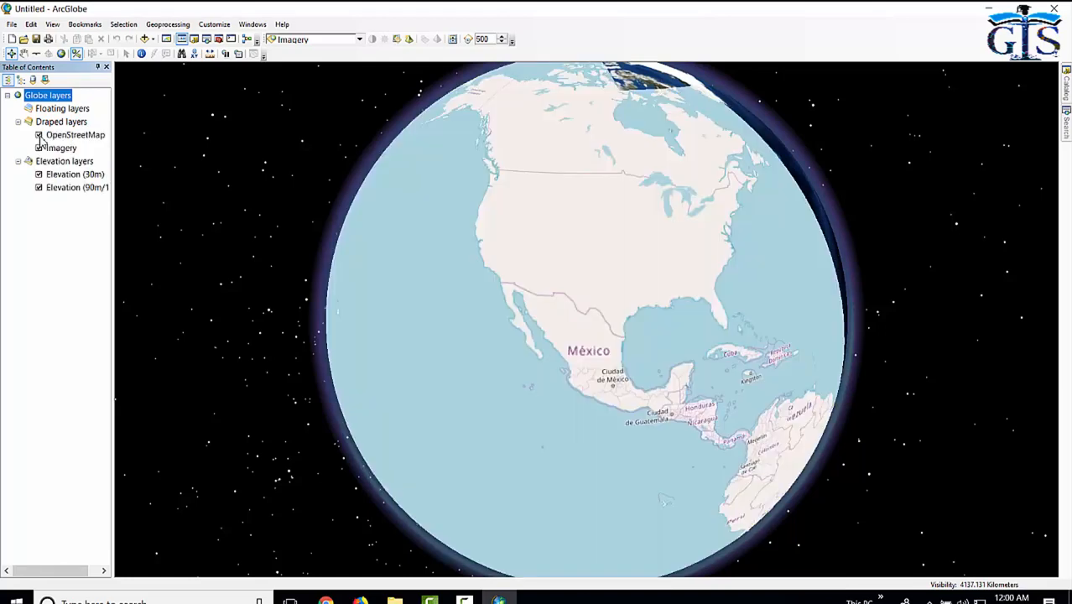
pyautogui.click(39, 134)
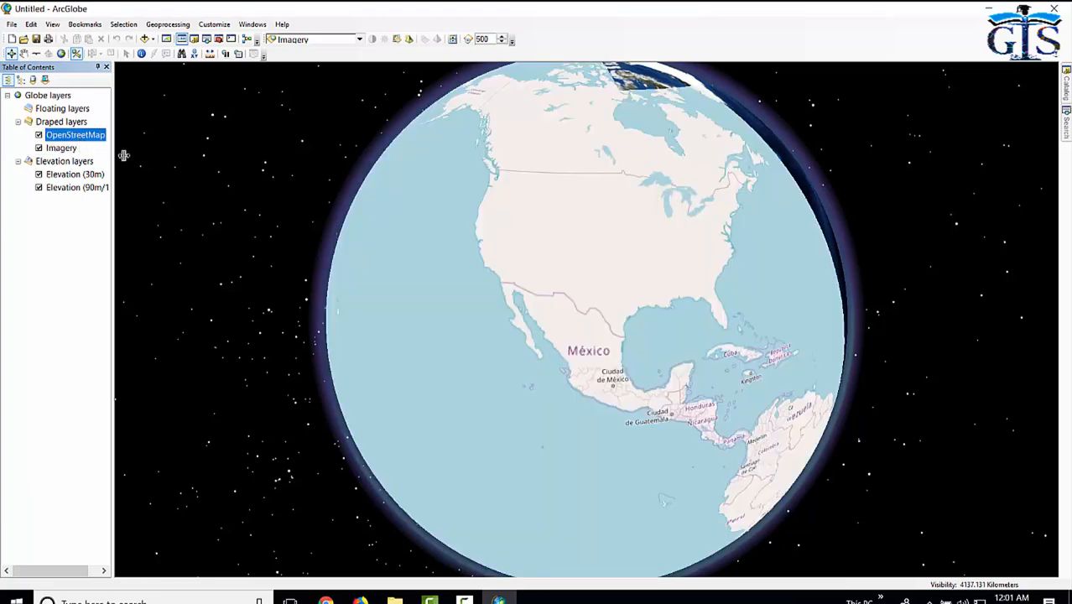
pyautogui.moveTo(614, 275)
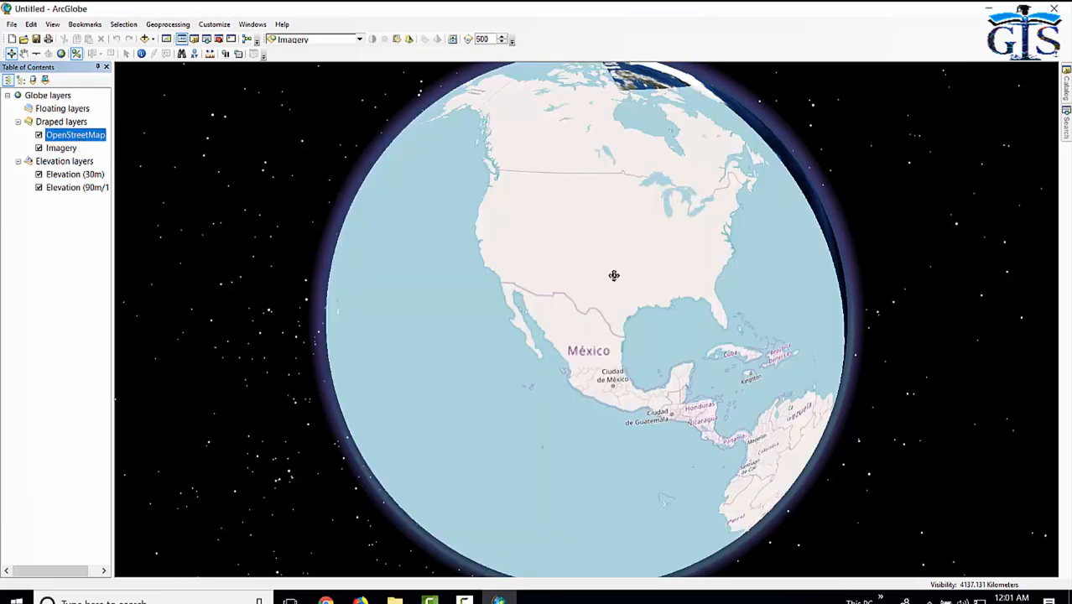
# Step: Zoom closer to North America and add the Imagery with Labels basemap
pyautogui.moveTo(614, 275); pyautogui.dragTo(643, 275)
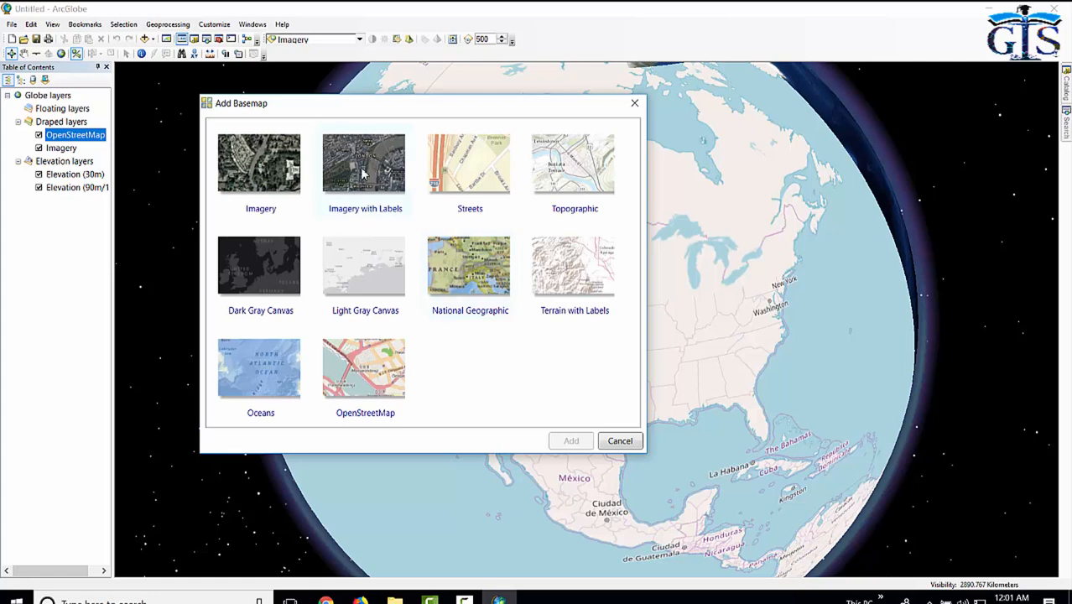
pyautogui.moveTo(459, 167)
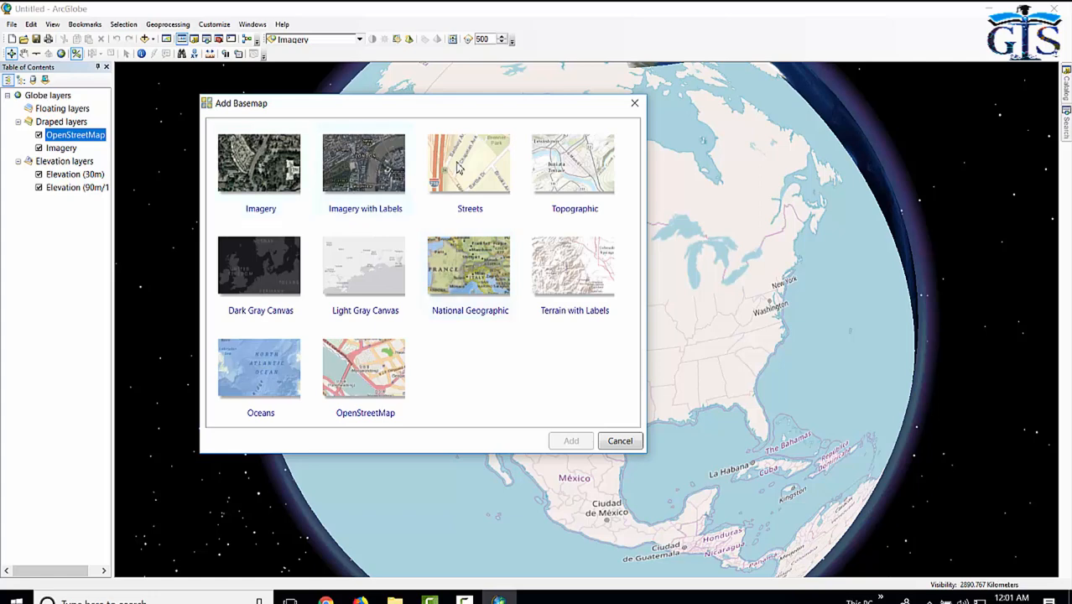
pyautogui.moveTo(546, 361)
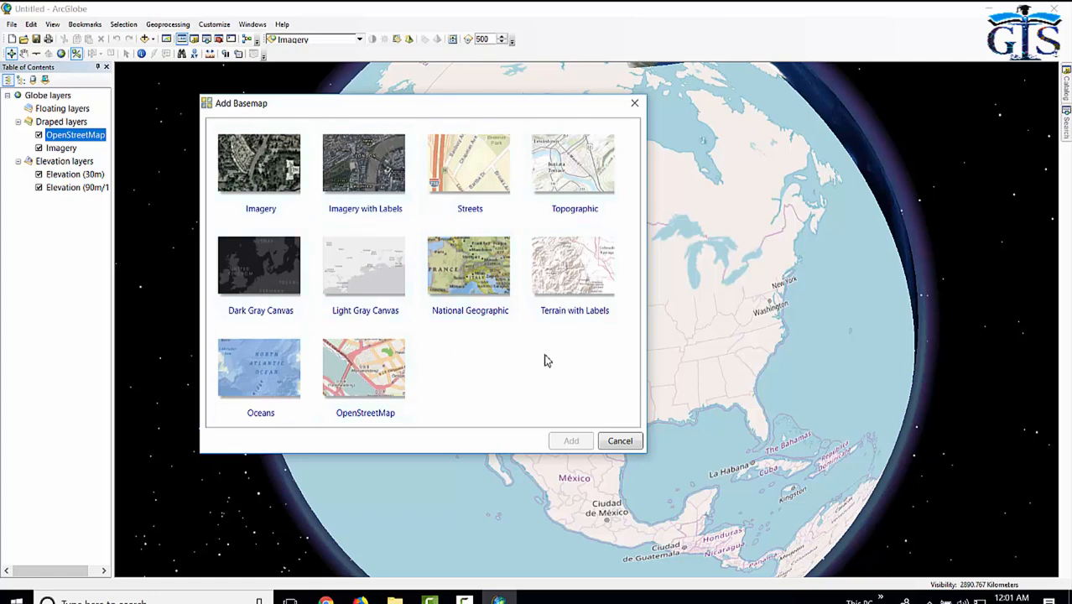
pyautogui.click(364, 164)
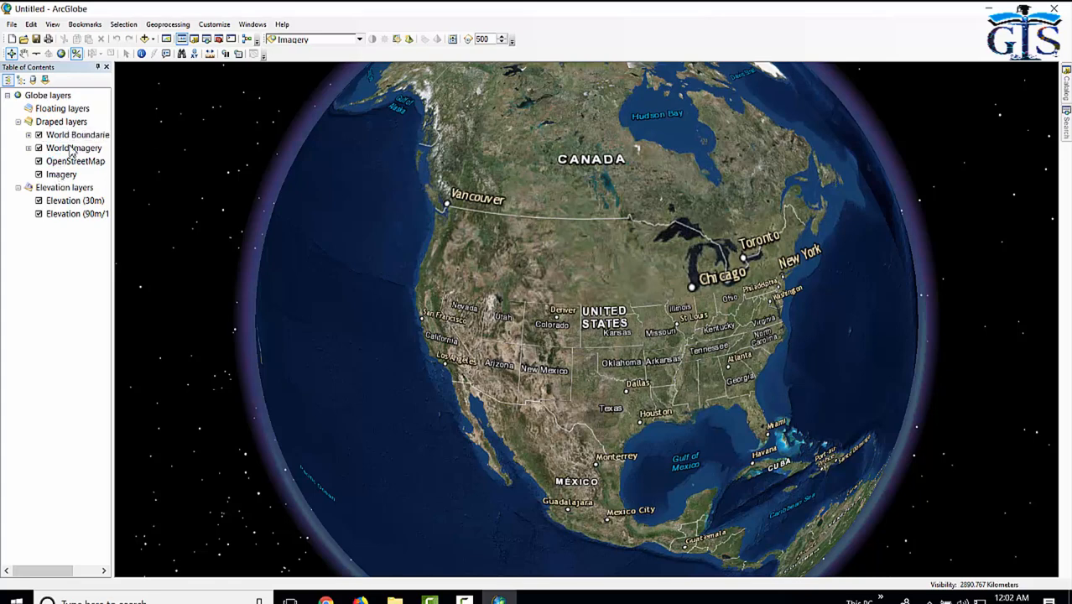
# Step: Toggle World Boundaries and Places and World Imagery, then zoom back out
pyautogui.click(38, 134)
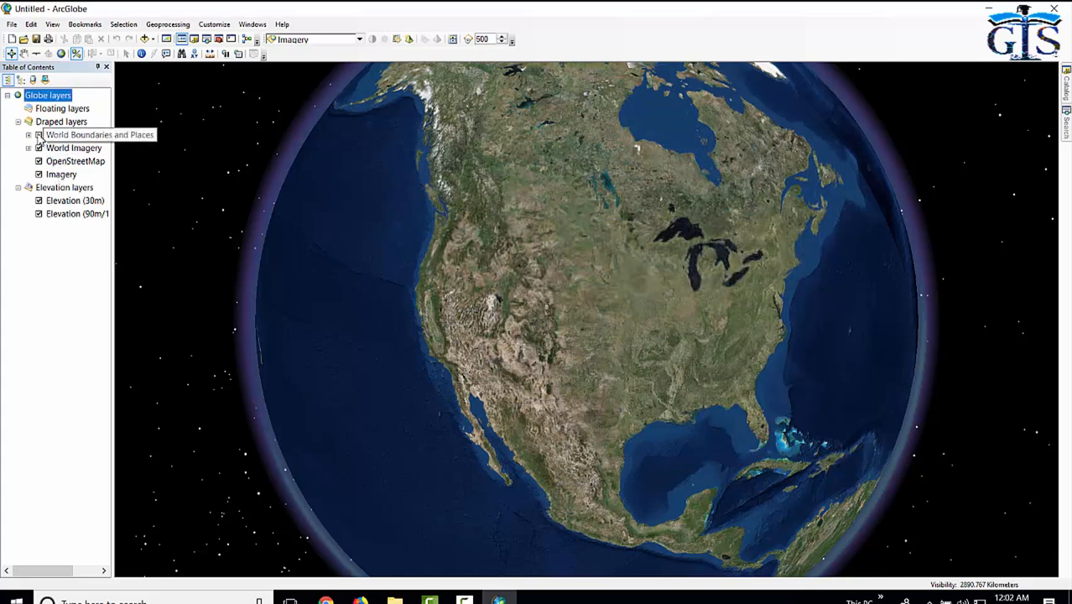
pyautogui.click(38, 147)
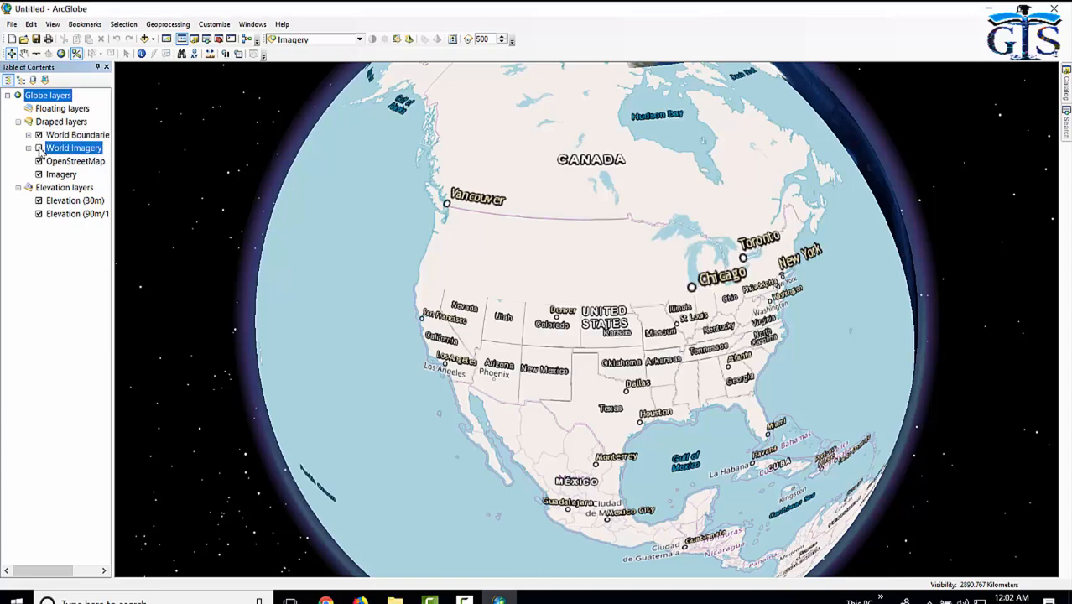
pyautogui.click(39, 148)
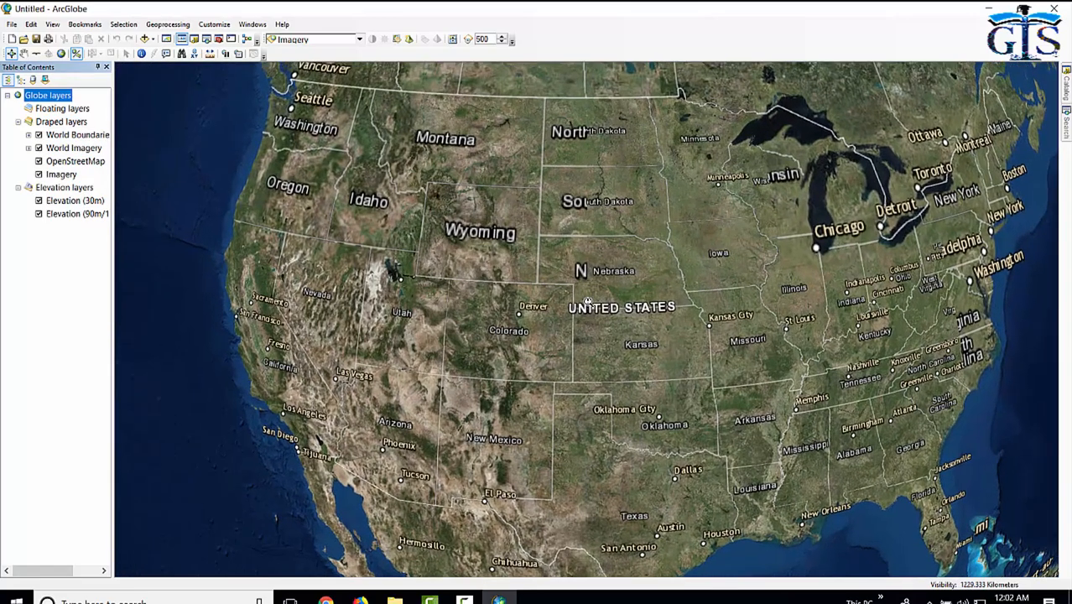
pyautogui.scroll(-3)
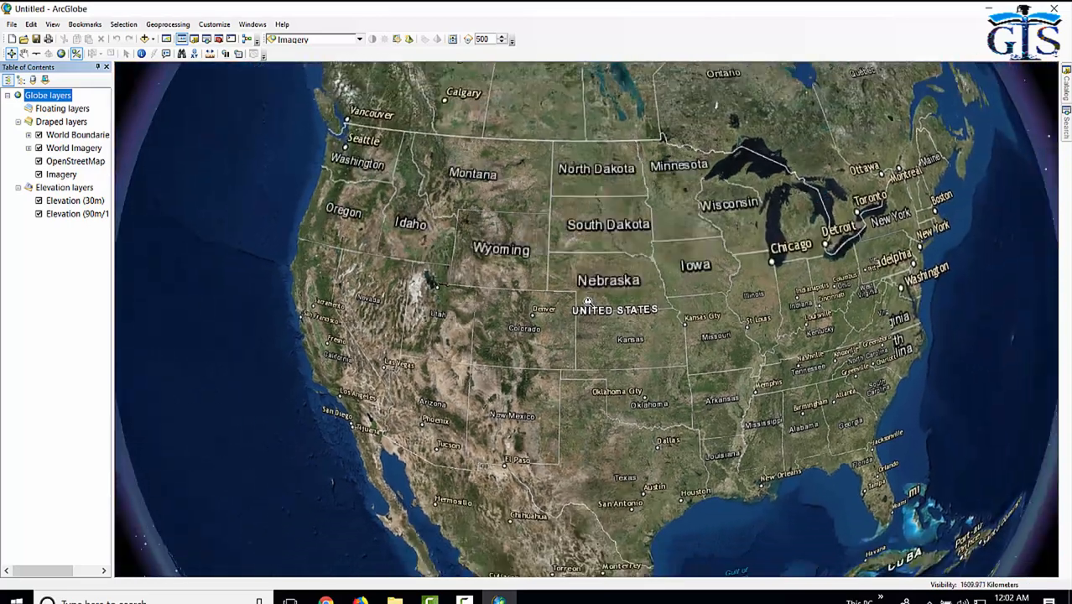
pyautogui.scroll(-3)
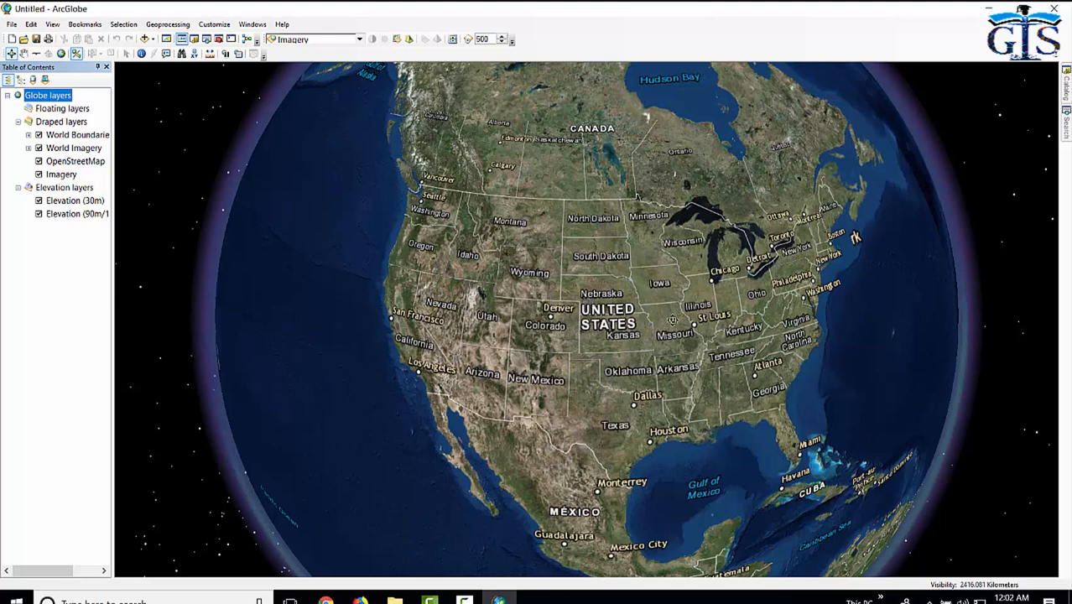
pyautogui.scroll(-3)
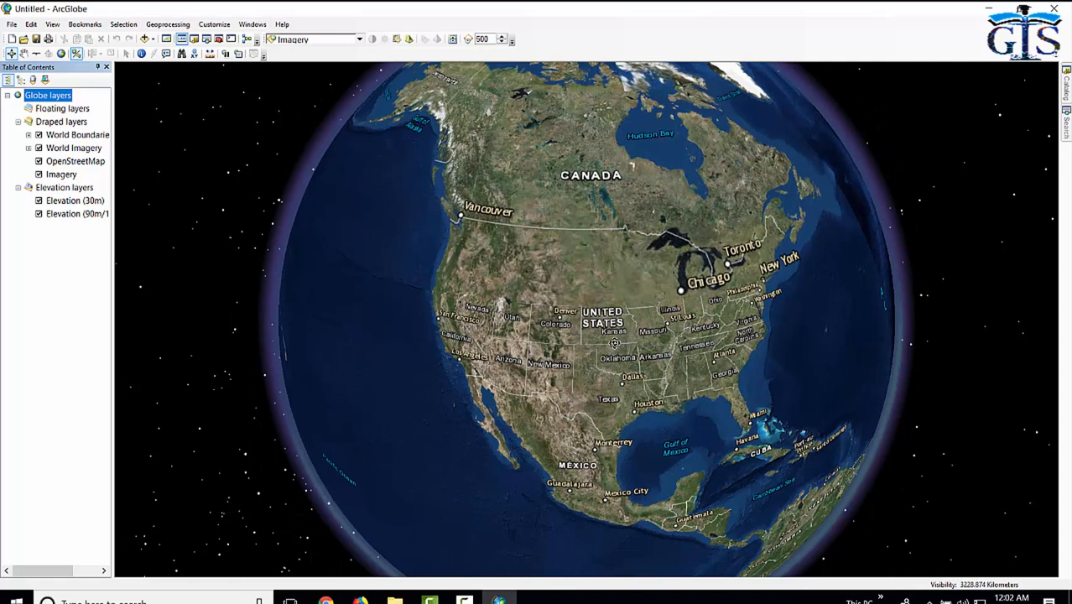
pyautogui.moveTo(429, 269)
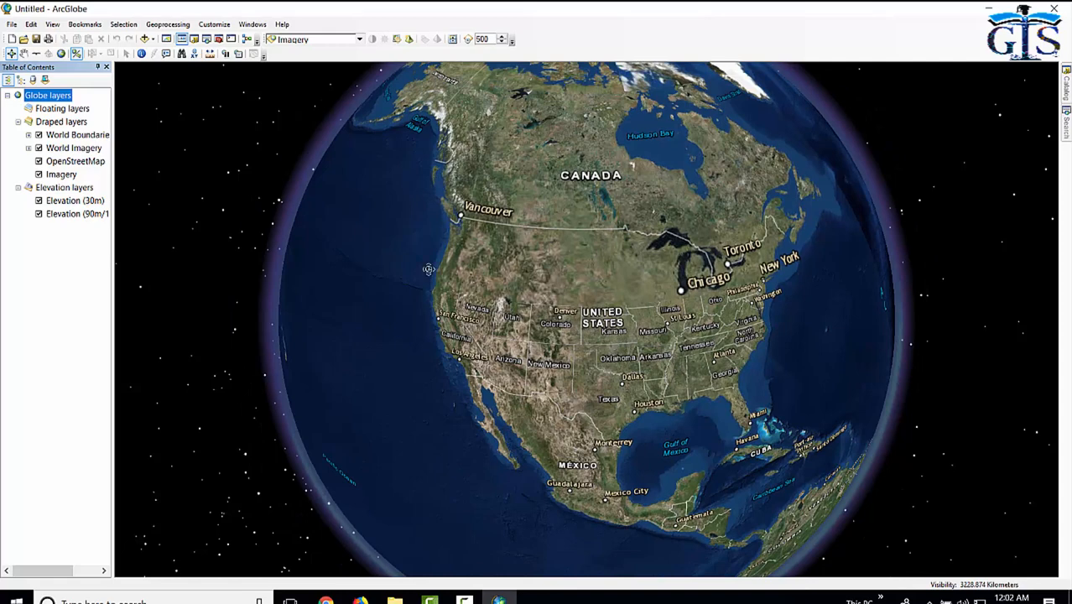
pyautogui.moveTo(145, 40)
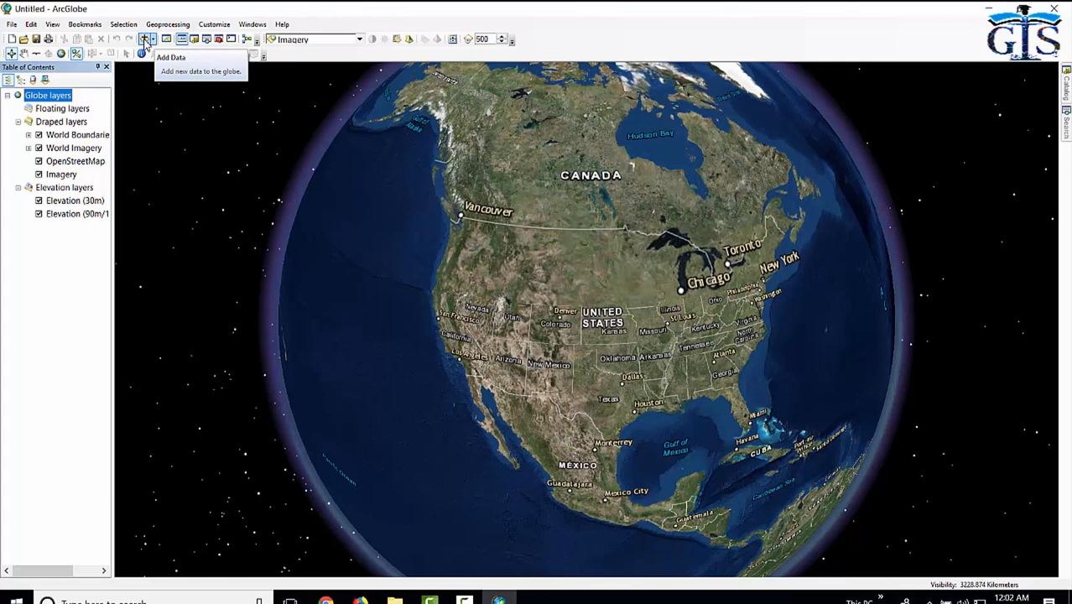
# Step: Add USA_Counties.shp via Add Data and finish the wizard with default settings
pyautogui.click(145, 39)
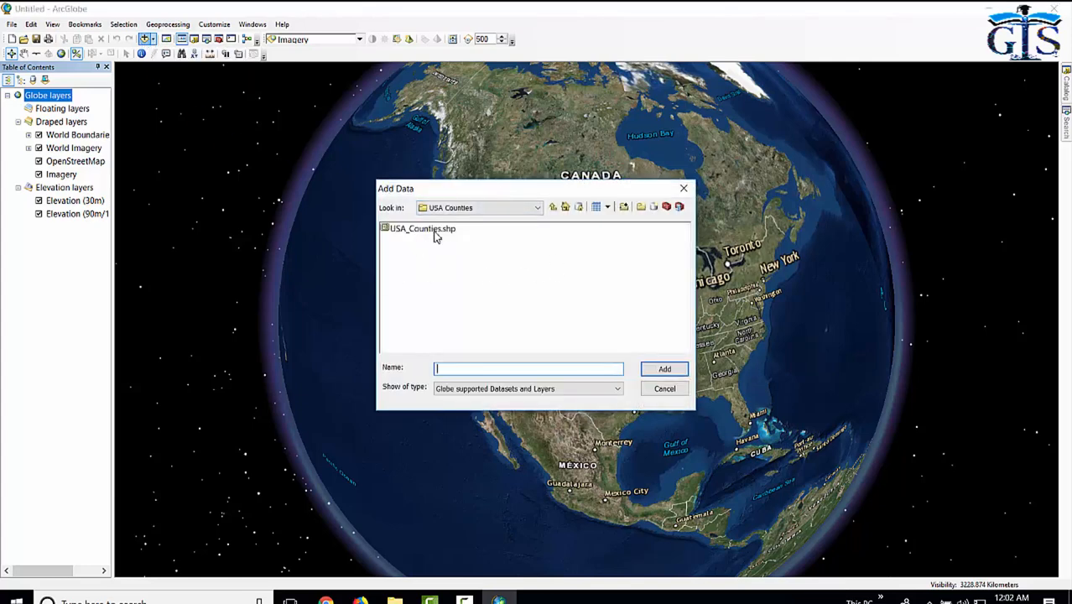
pyautogui.click(422, 229)
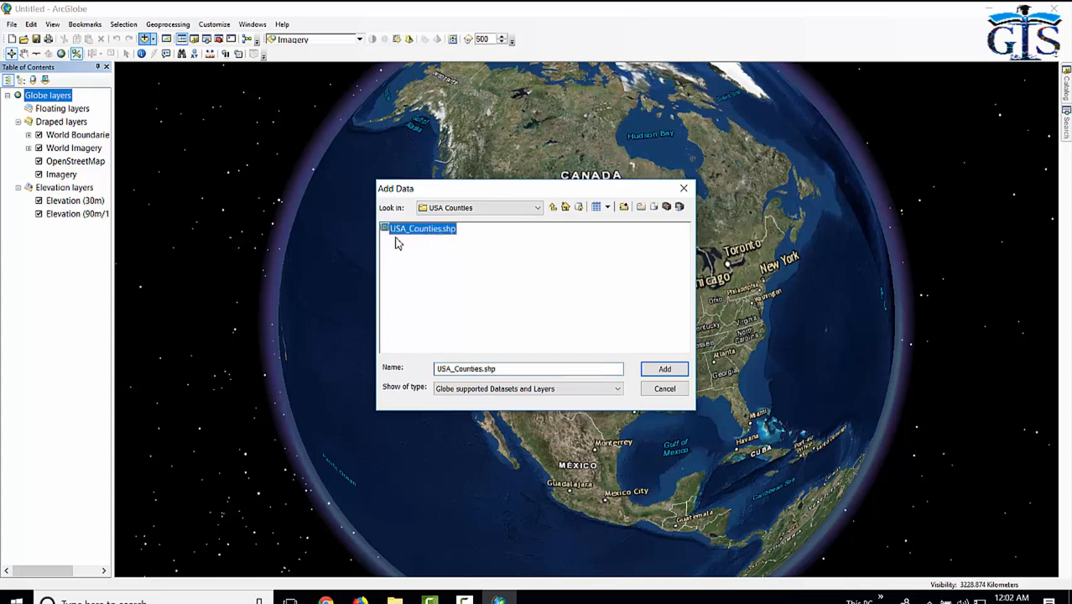
pyautogui.moveTo(451, 253)
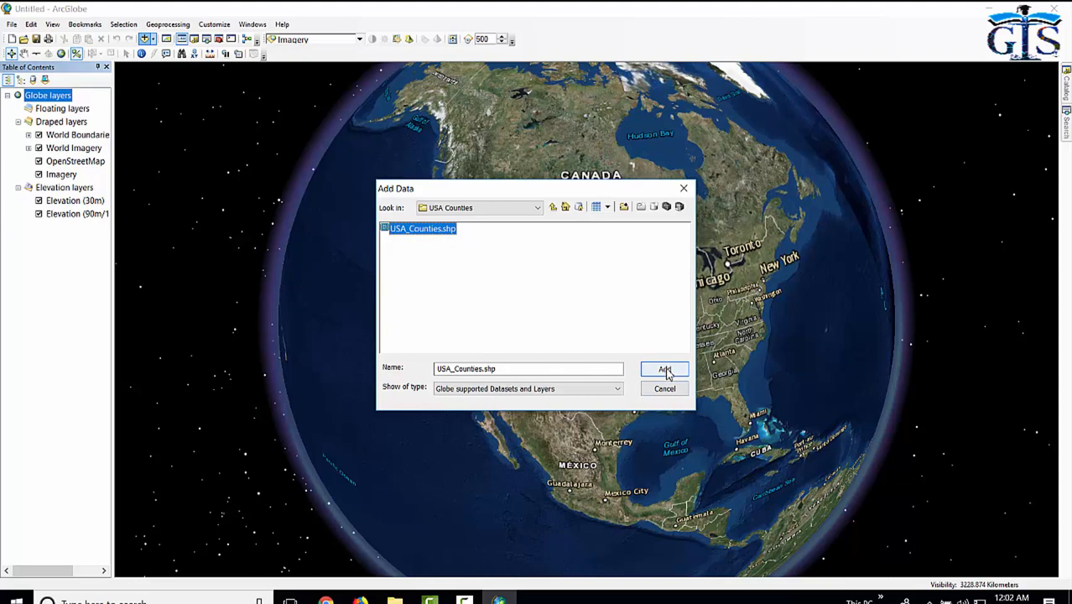
pyautogui.click(664, 369)
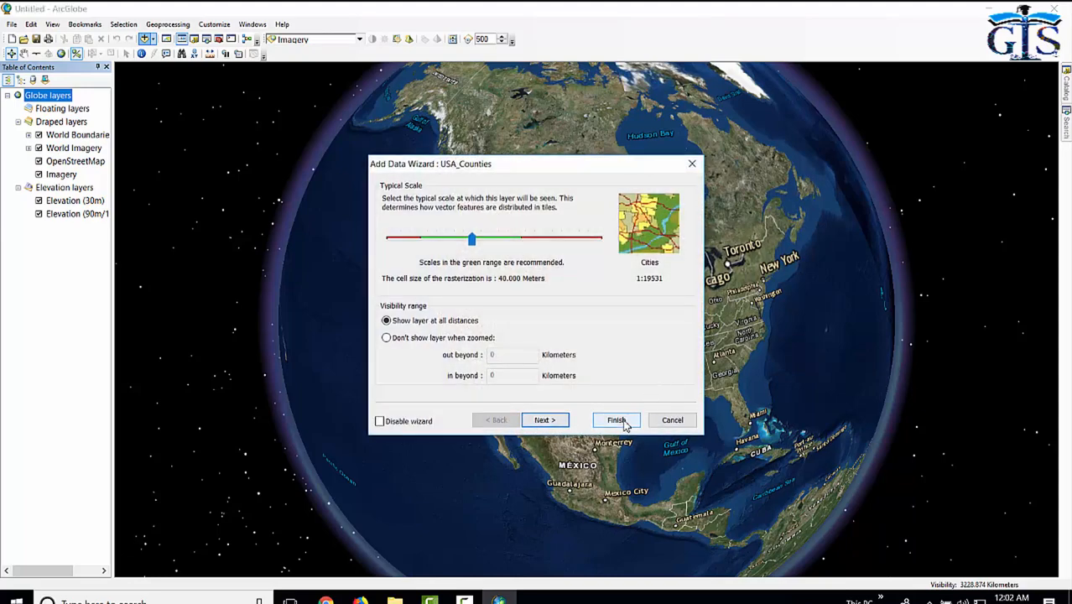
pyautogui.click(616, 420)
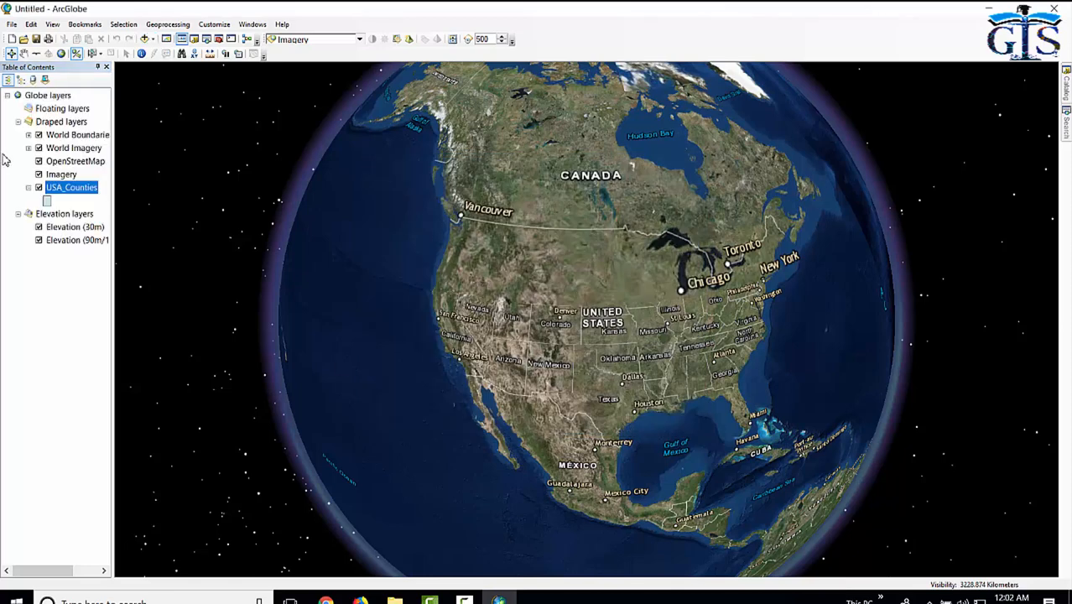
pyautogui.moveTo(76, 193)
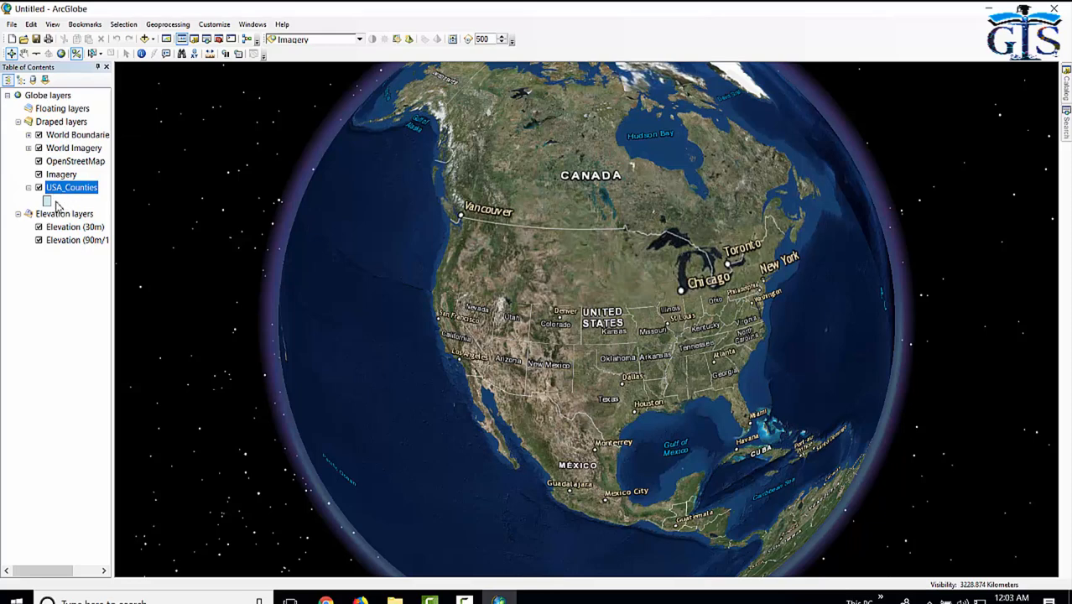
pyautogui.moveTo(78, 135)
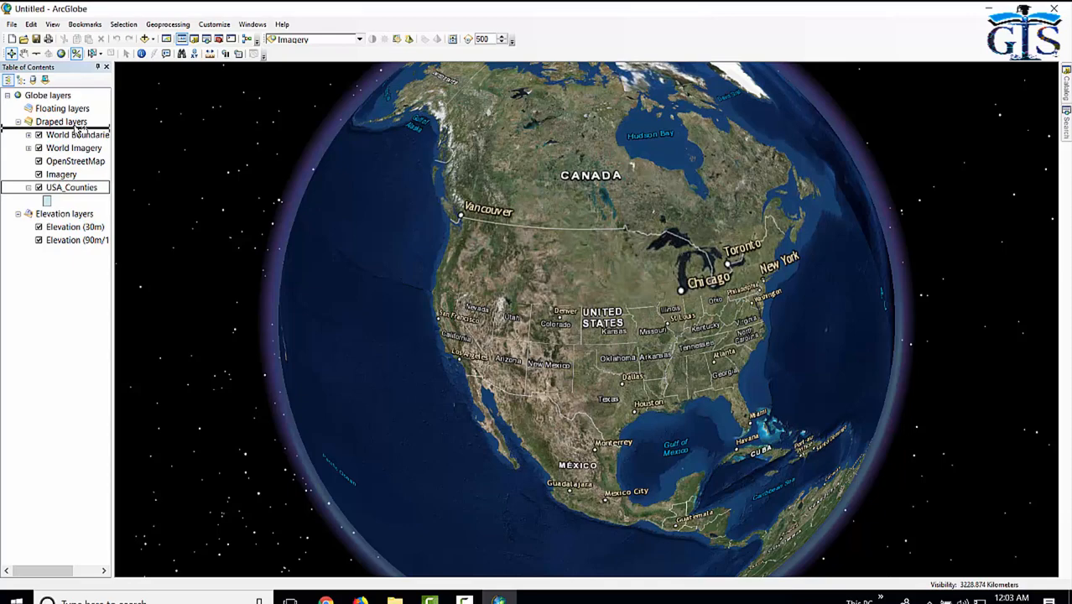
# Step: Drag USA_Counties to the top of the draped layers
pyautogui.moveTo(72, 187); pyautogui.dragTo(71, 134)
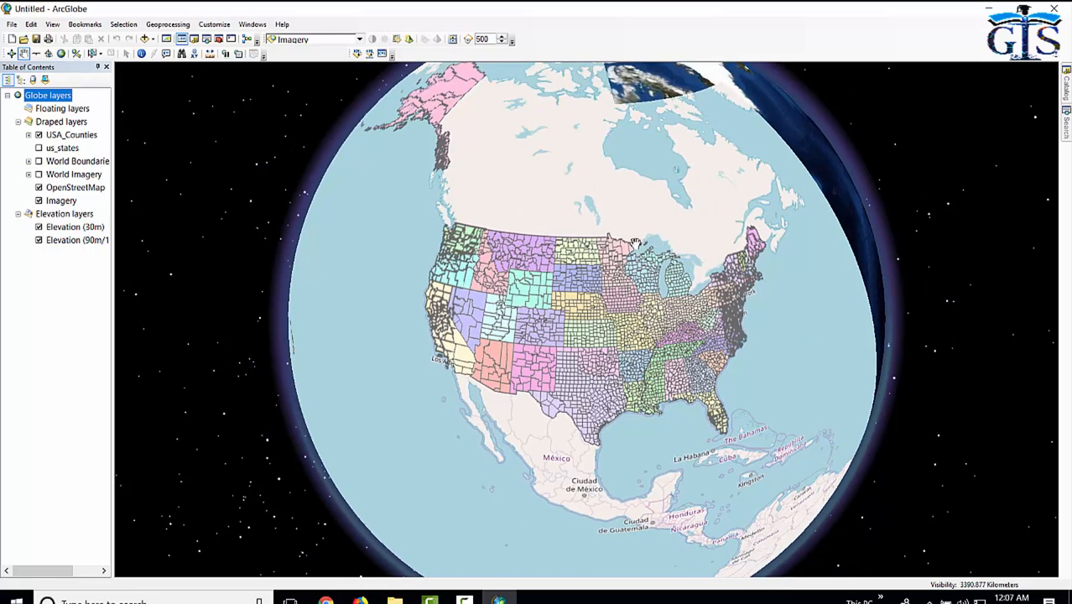
pyautogui.moveTo(627, 208)
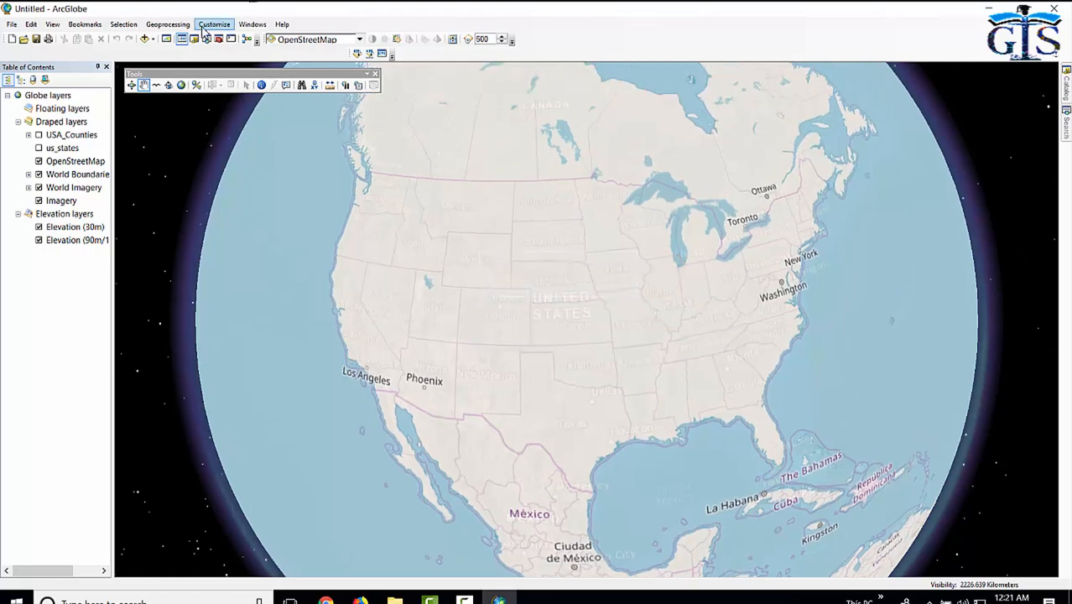
# Step: Use a toolbar control to widen the view over North and Central America
pyautogui.click(214, 24)
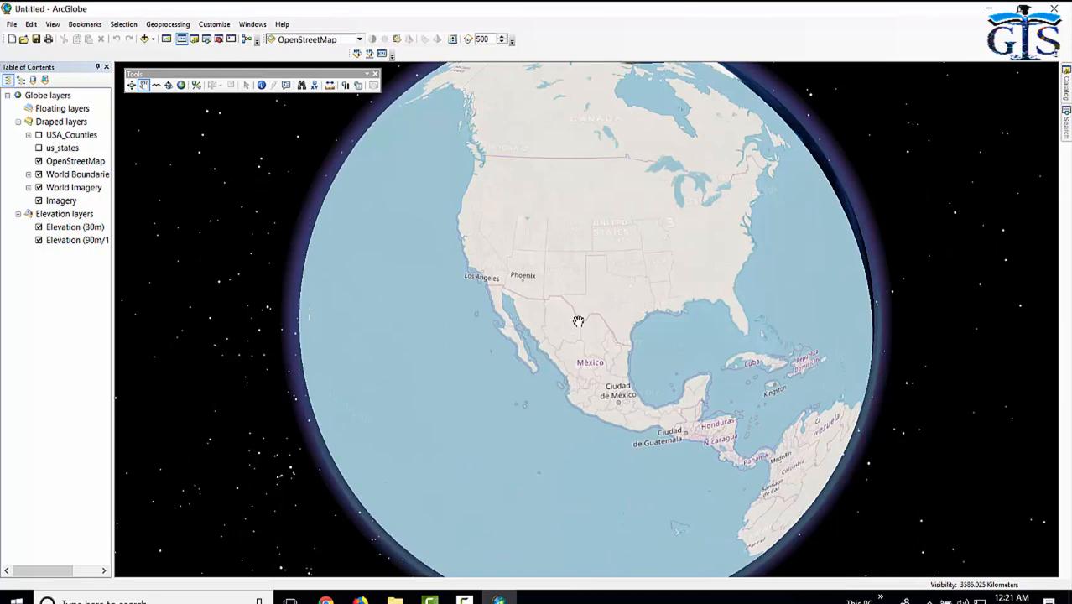
pyautogui.moveTo(598, 295)
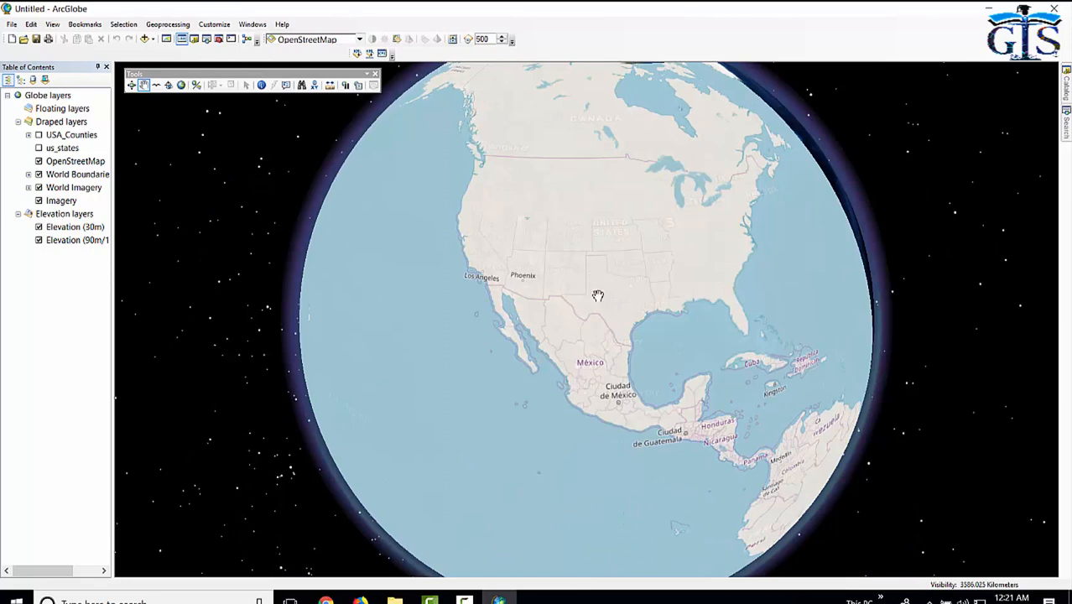
pyautogui.moveTo(619, 317)
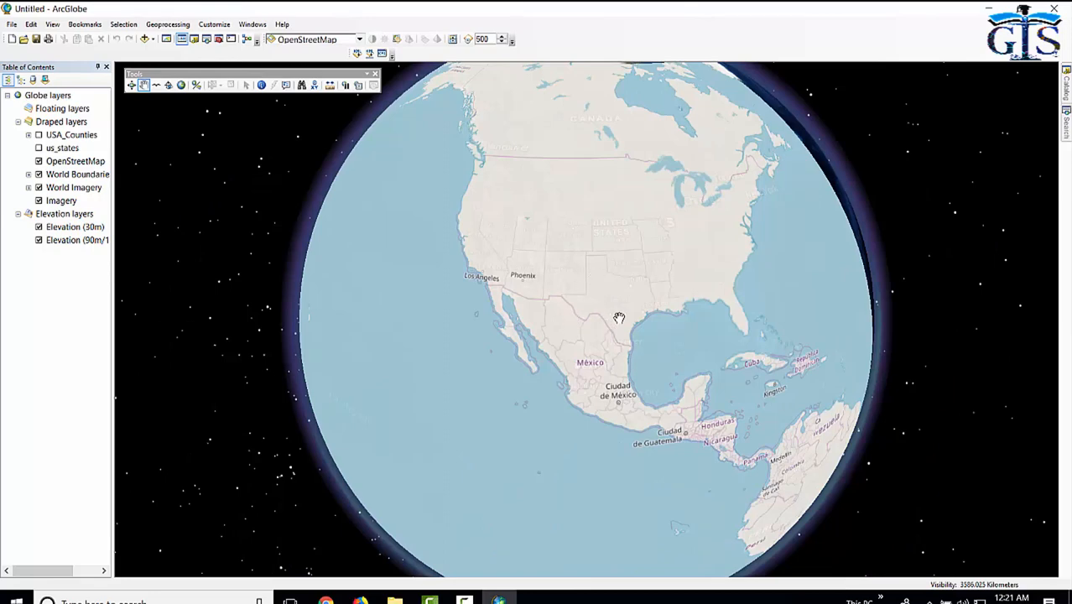